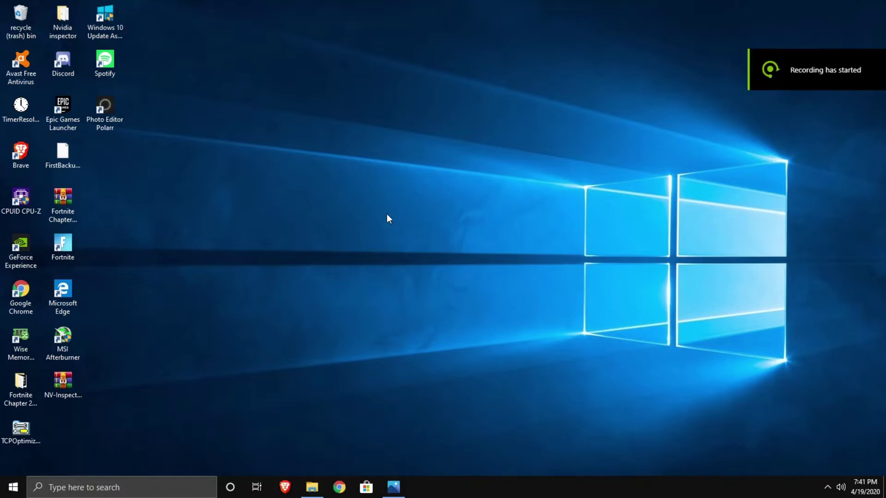
- Launch NVIDIA Control Panel from the desktop context menu
right_click(387, 220)
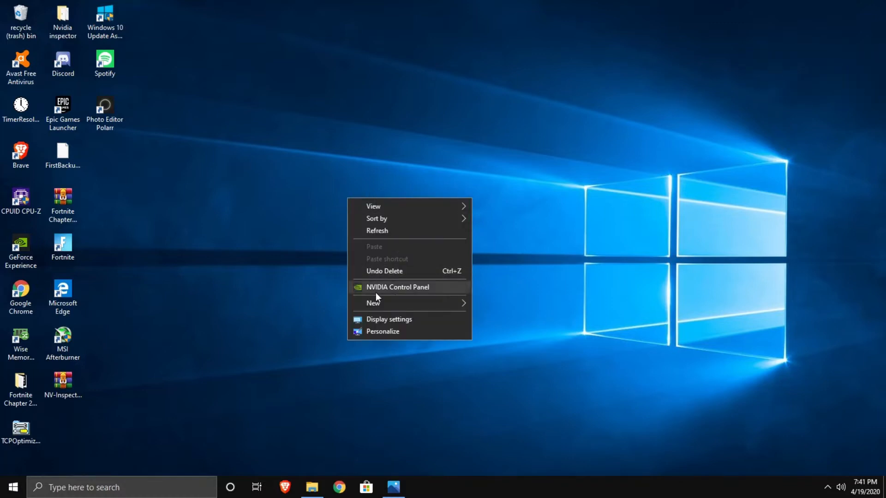
mouse_move(404, 308)
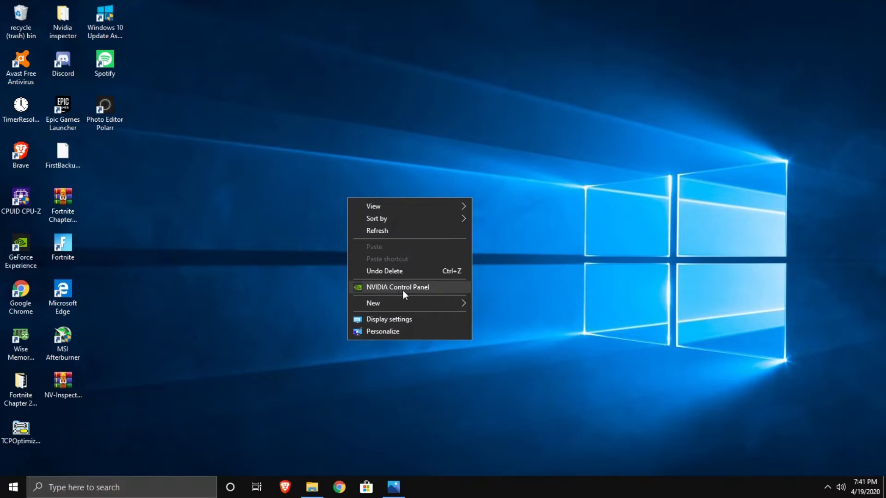
left_click(353, 182)
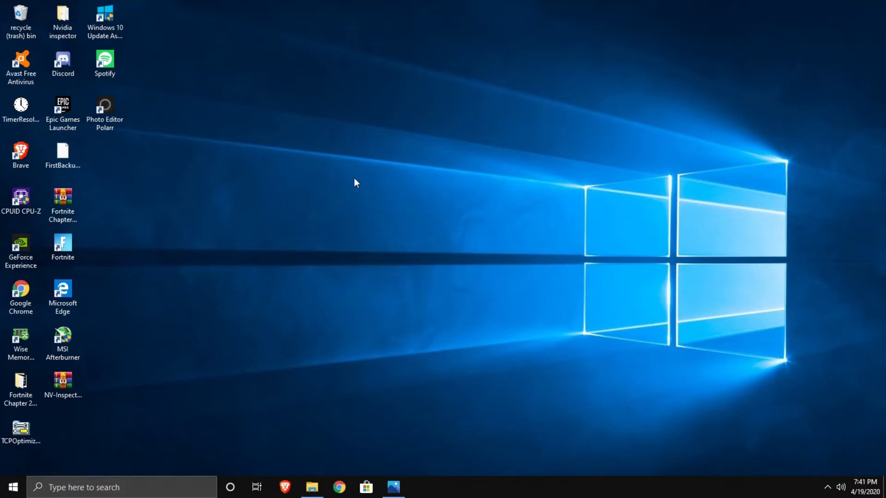
mouse_move(384, 59)
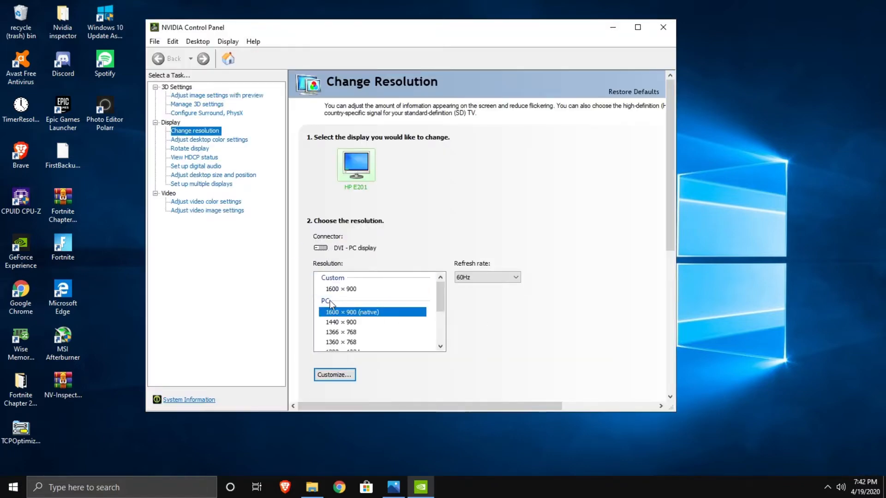
mouse_move(345, 322)
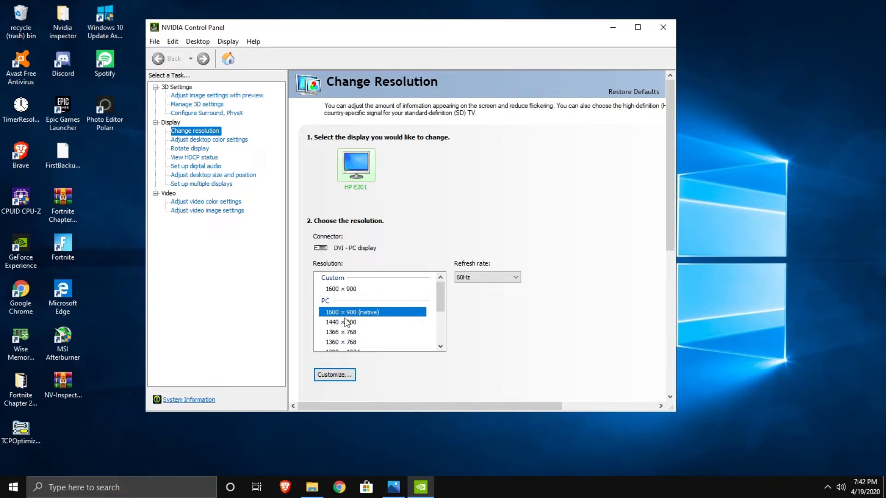
- Bring up the Customize resolutions dialog for the HP E201 display
scroll("down", 3)
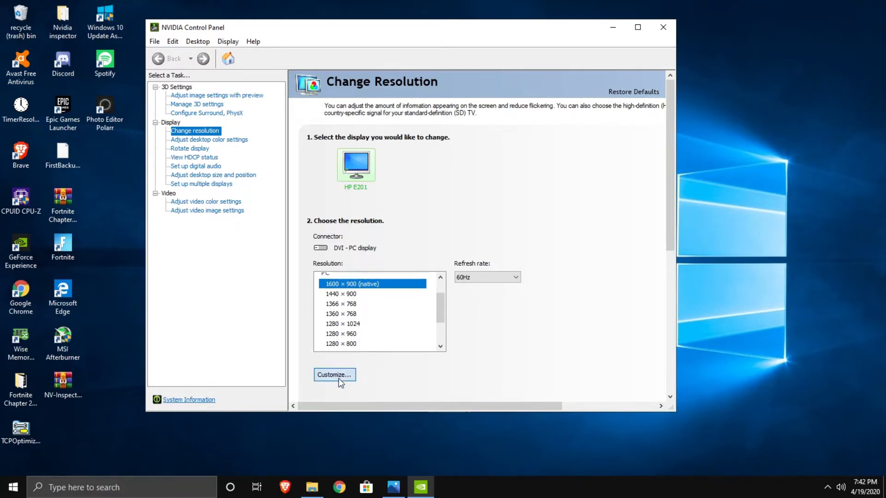
left_click(334, 375)
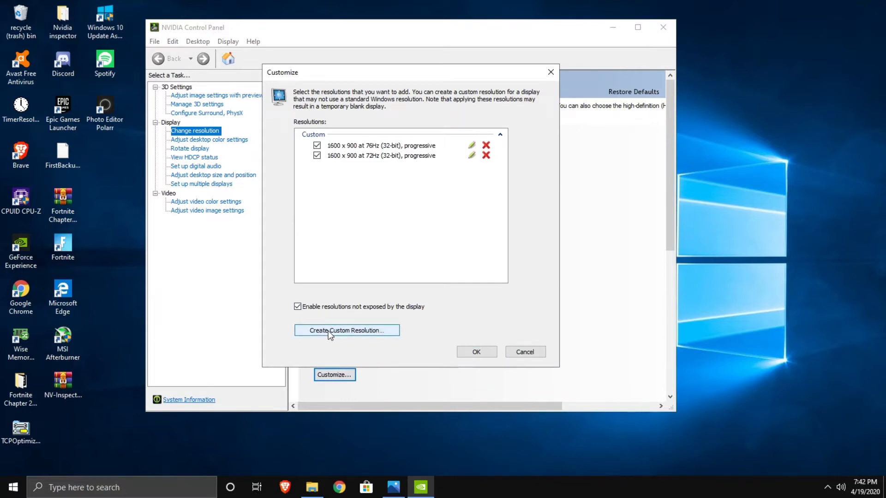
- Create a custom 1600 × 900 resolution at 75Hz, test it and keep it
left_click(347, 330)
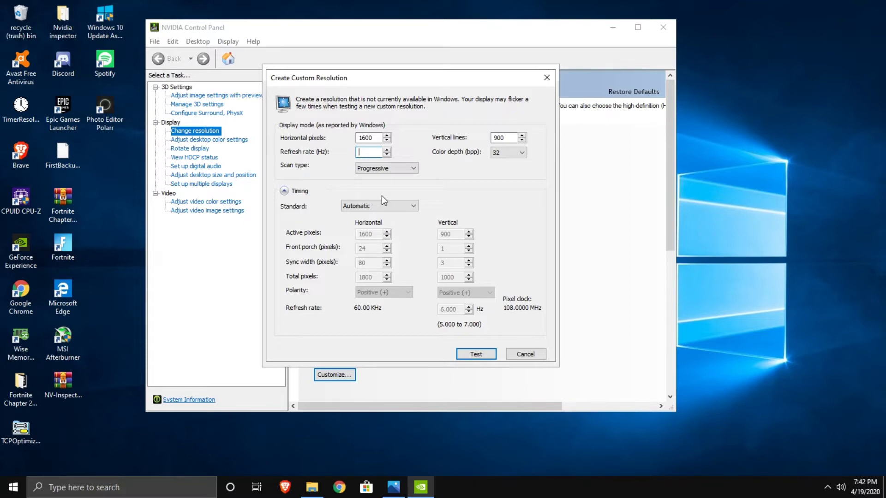
type("75")
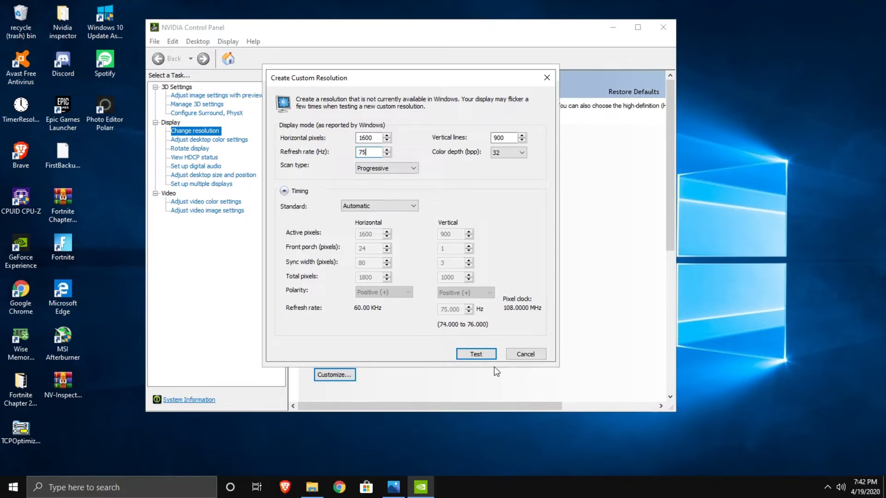
left_click(476, 354)
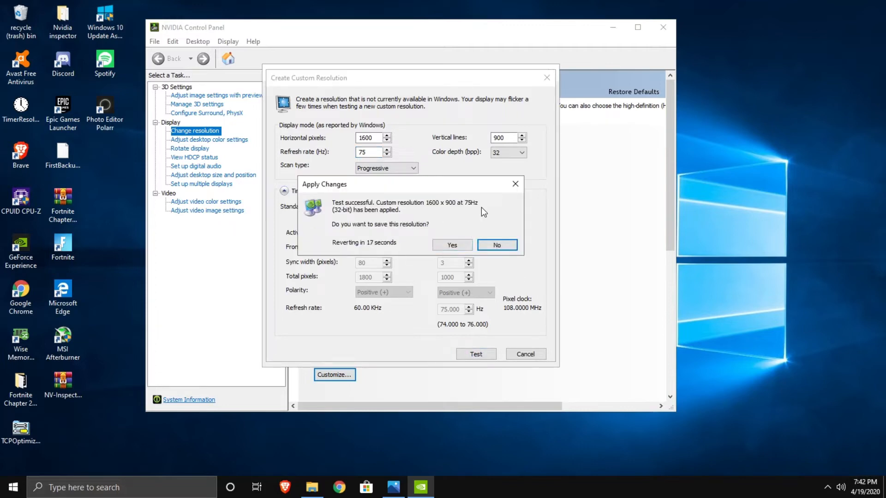
mouse_move(415, 212)
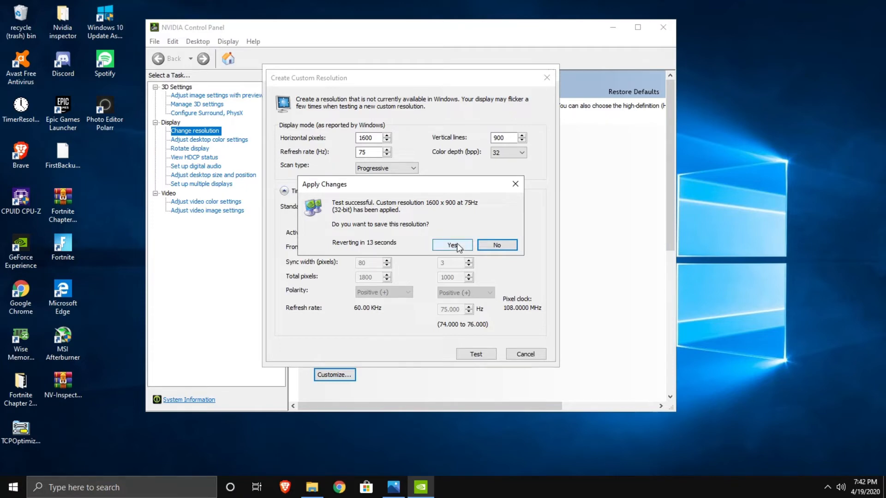
left_click(452, 246)
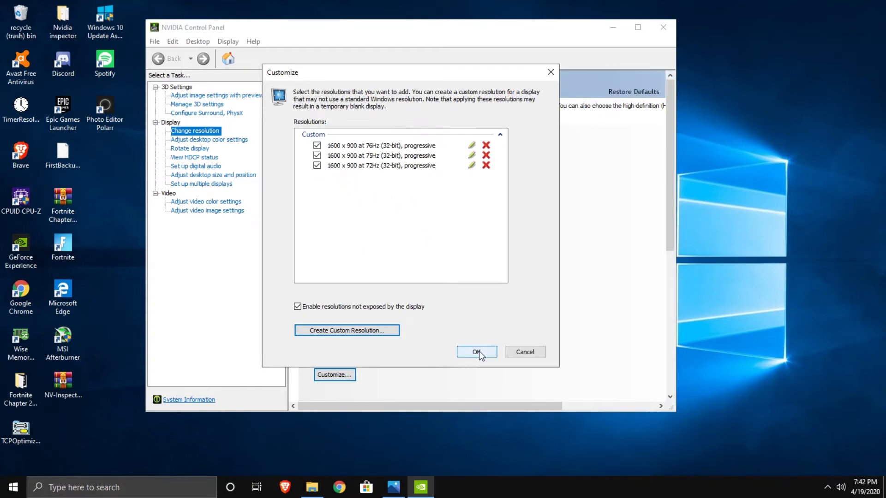
- Select the custom 1600 × 900 resolution with 75Hz refresh rate and apply it to the display
left_click(476, 351)
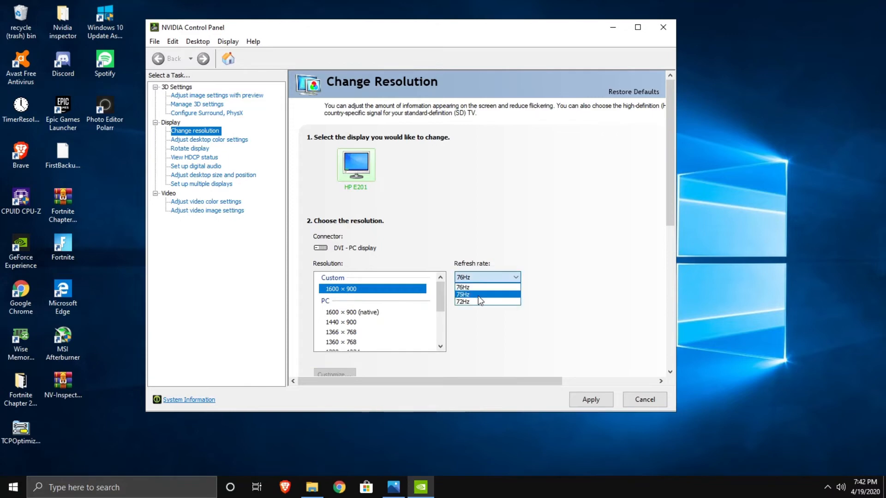
left_click(479, 294)
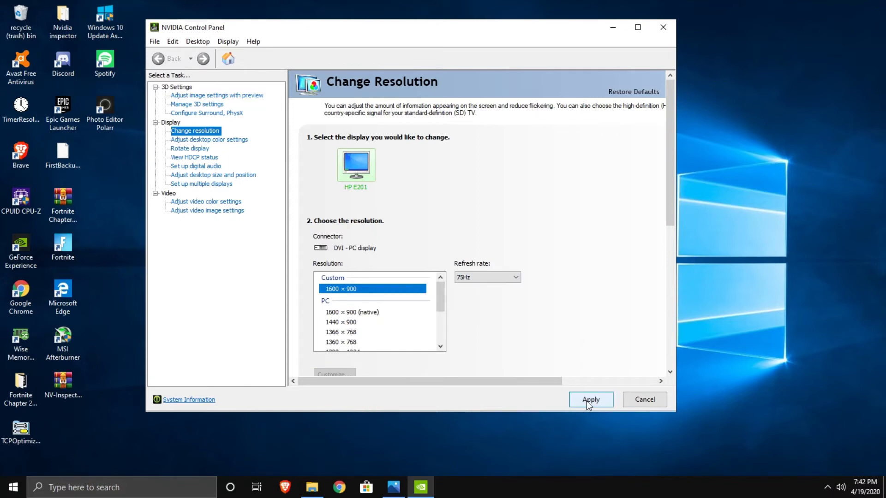
left_click(590, 399)
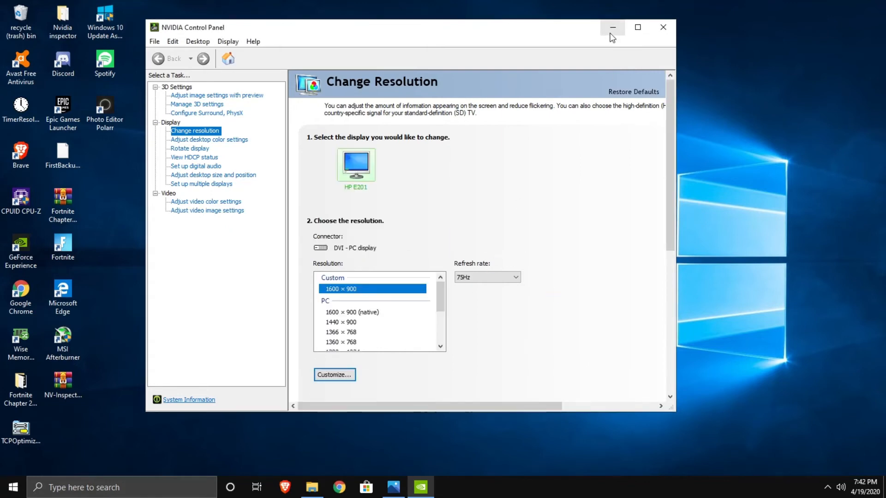
right_click(400, 246)
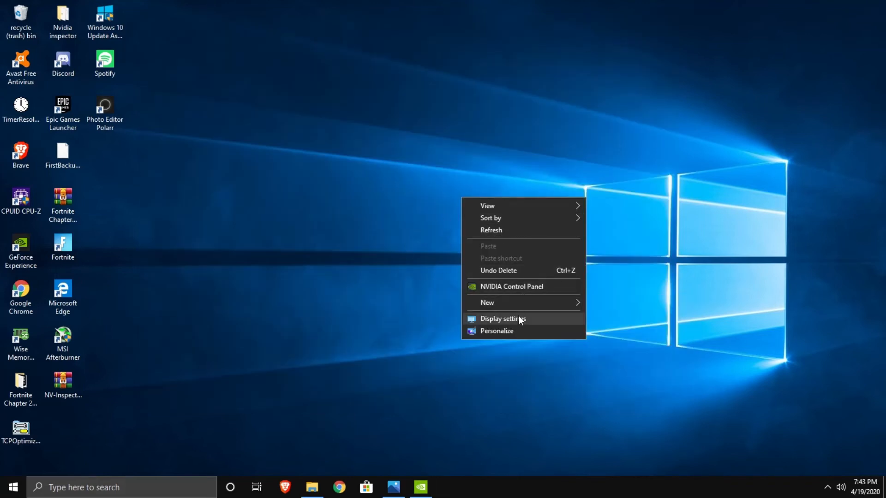
left_click(503, 319)
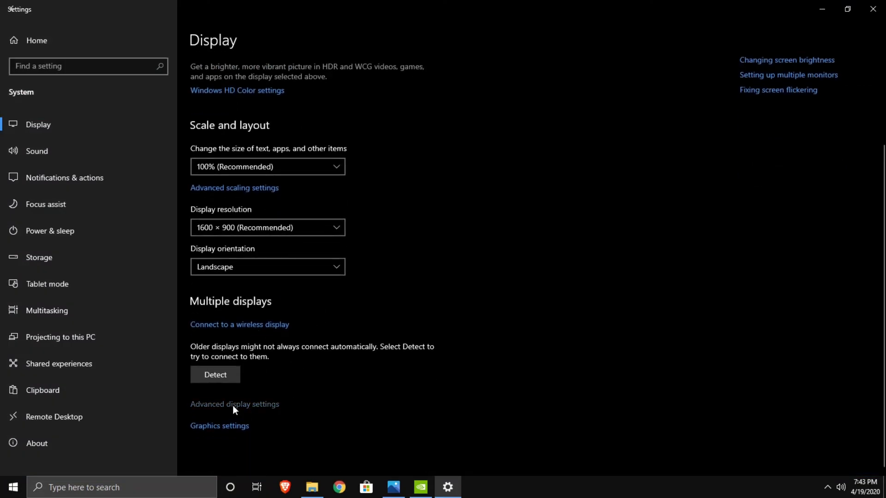
left_click(235, 404)
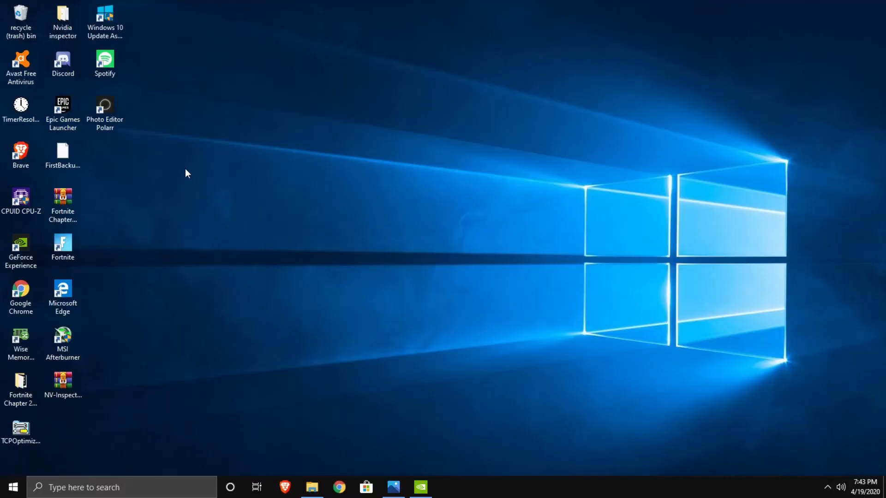
left_click(20, 243)
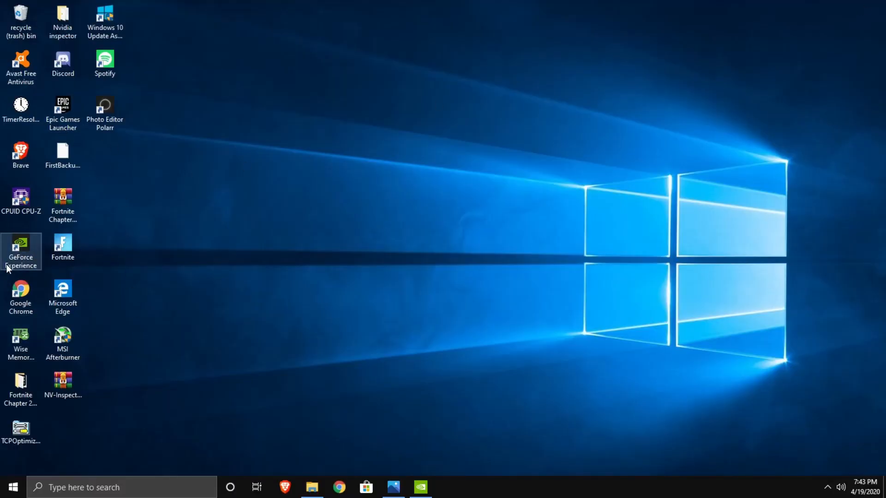
left_click(62, 203)
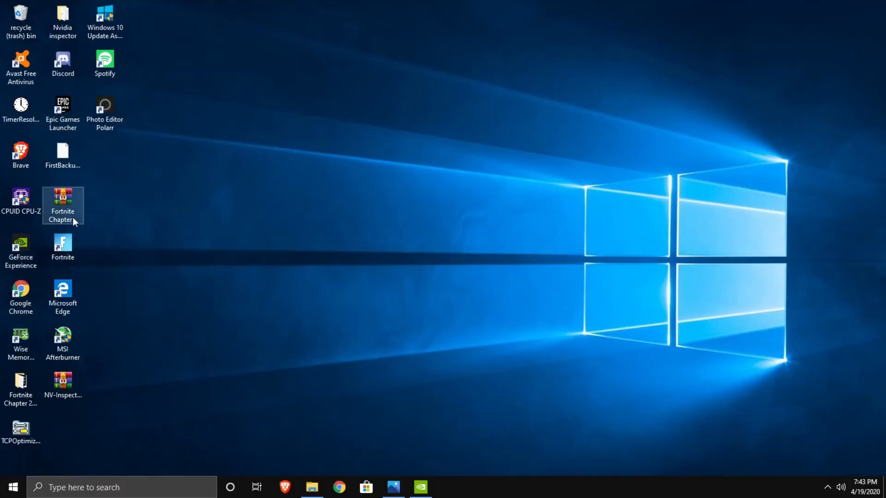
double_click(20, 243)
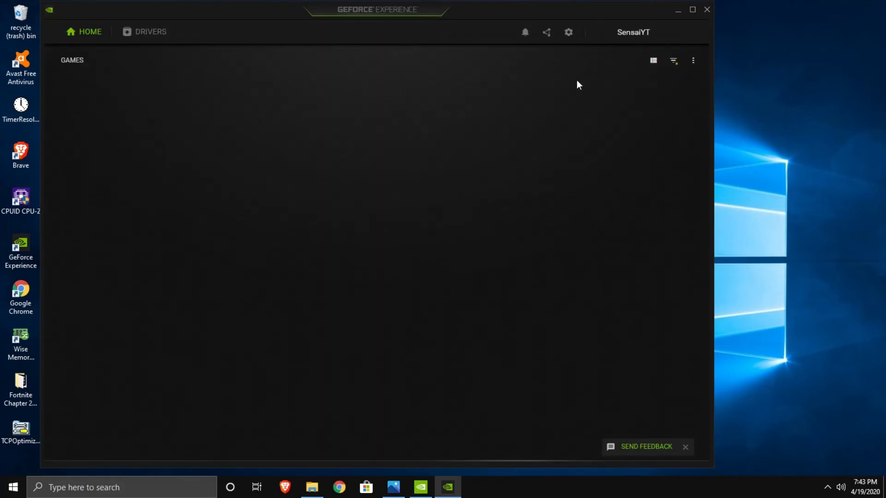
left_click(568, 32)
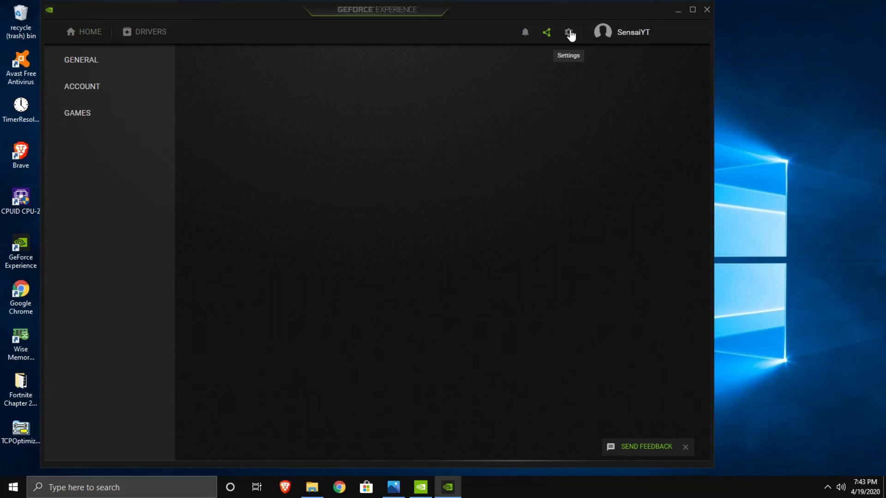
left_click(568, 31)
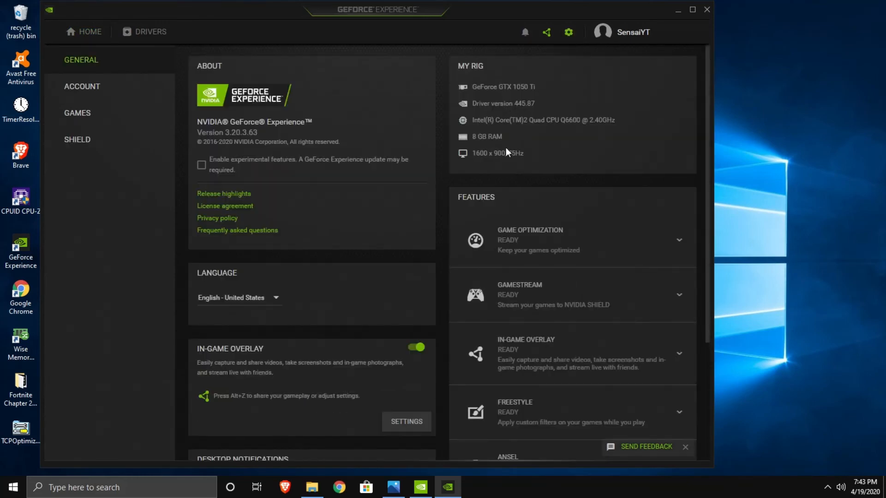
left_click(707, 10)
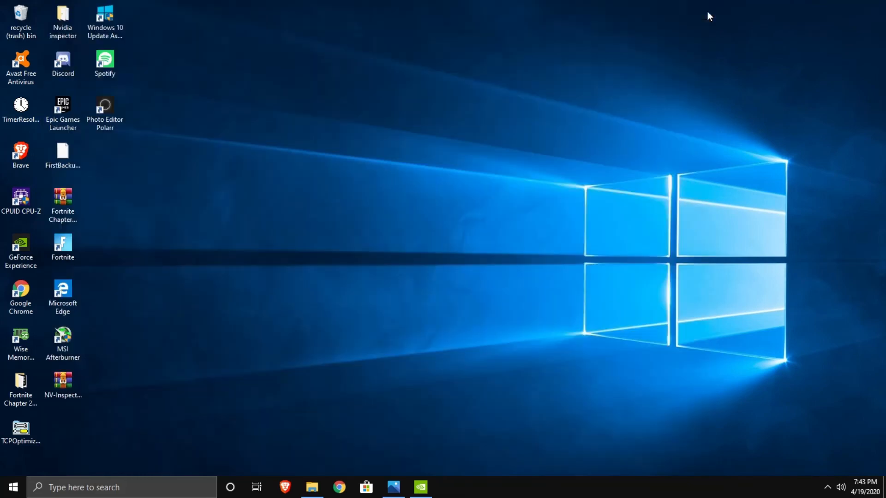